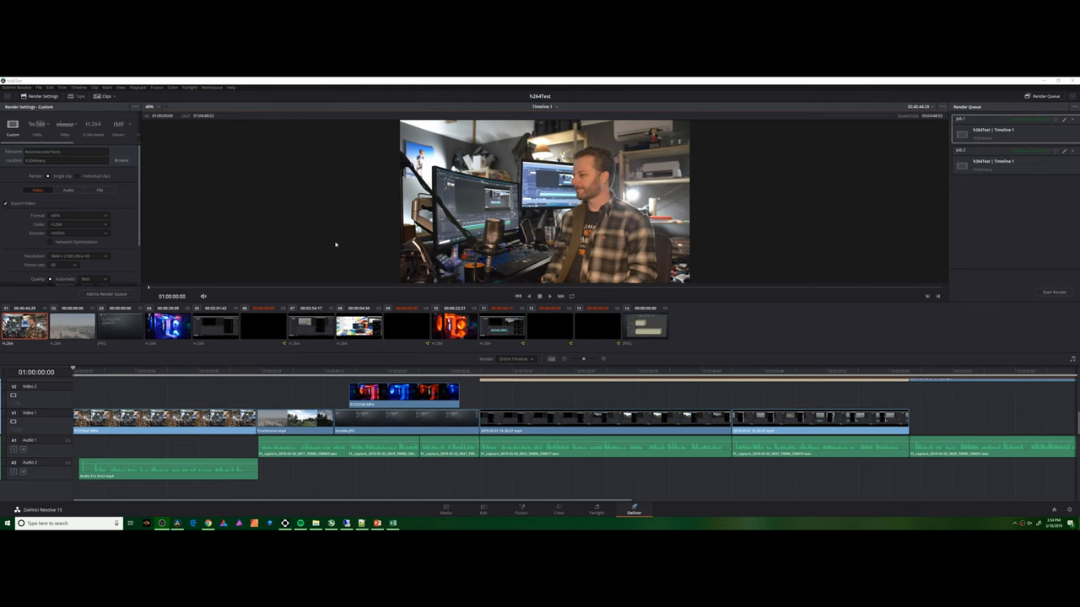
pyautogui.moveTo(106, 241)
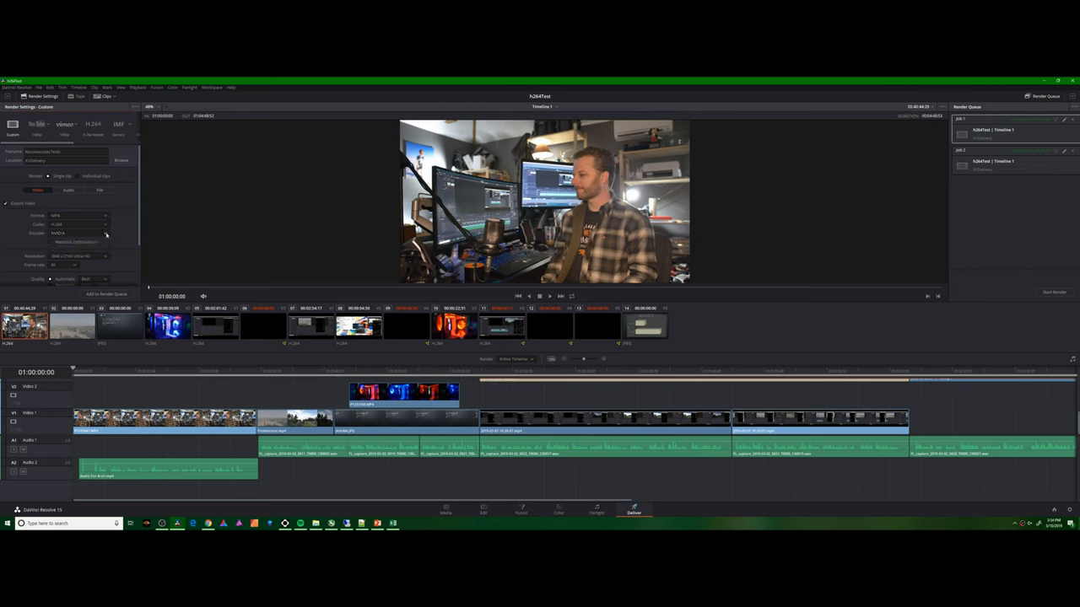
# Switch the H.264 MP4 render encoder to NVIDIA hardware encoding
pyautogui.click(80, 233)
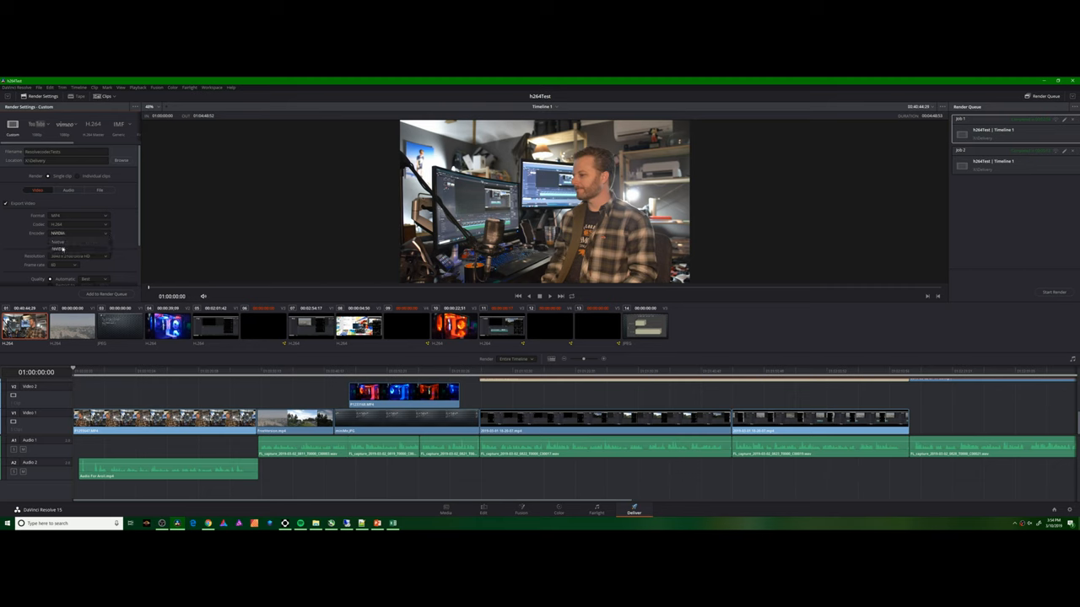
pyautogui.click(79, 233)
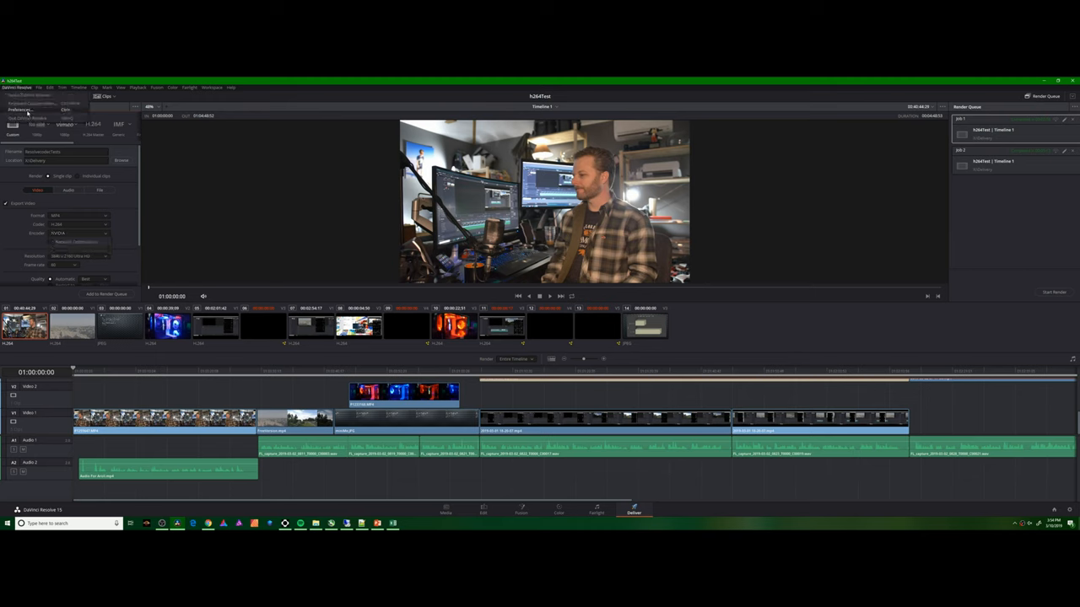
# In Memory and GPU preferences, set GPU processing to CUDA and GPU selection to Auto
pyautogui.click(21, 110)
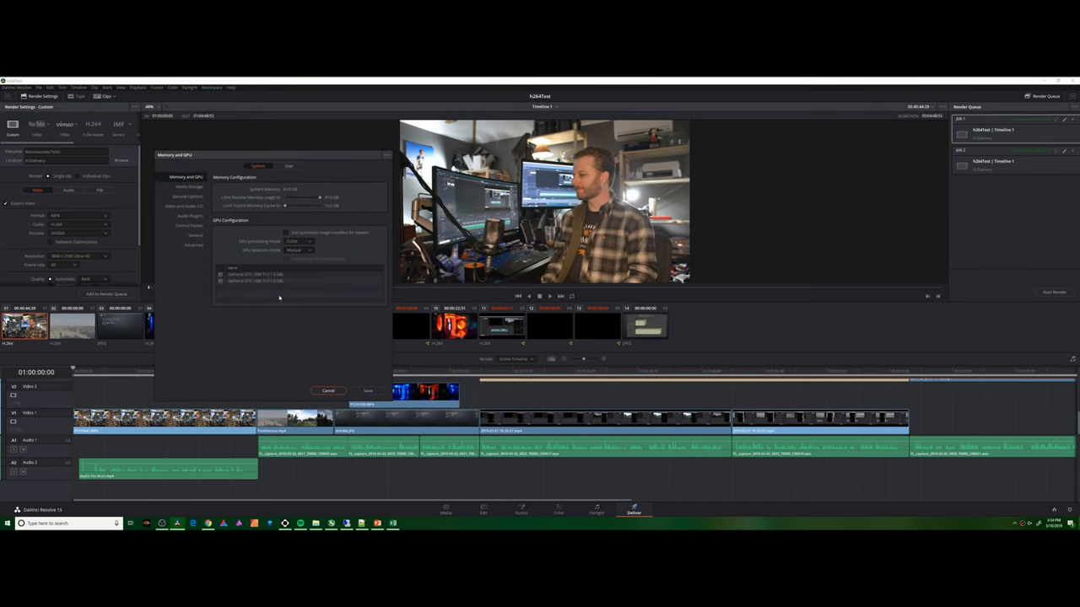
pyautogui.click(299, 250)
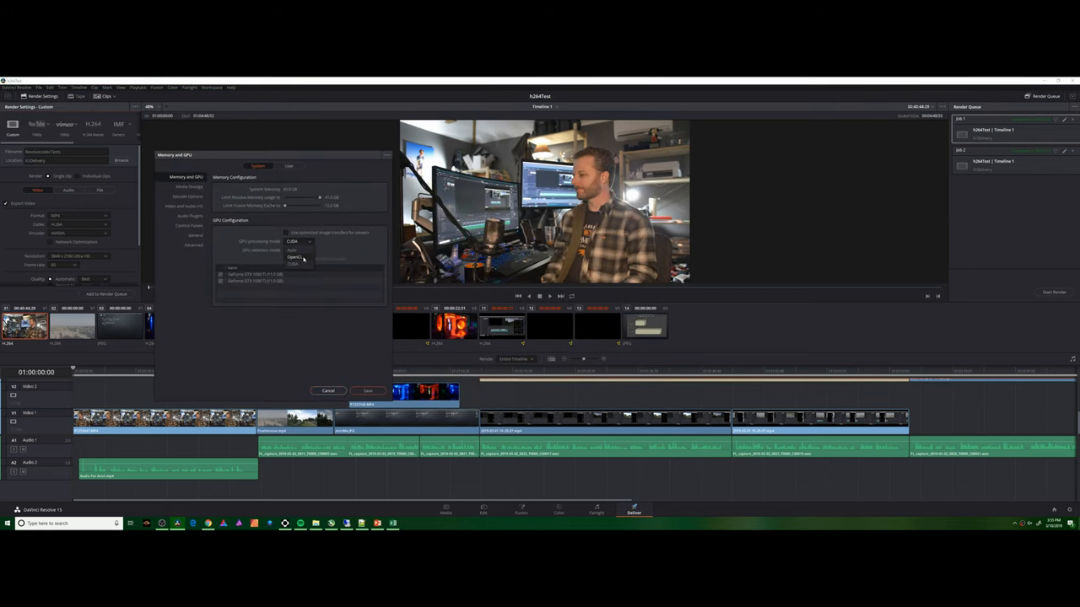
pyautogui.click(292, 242)
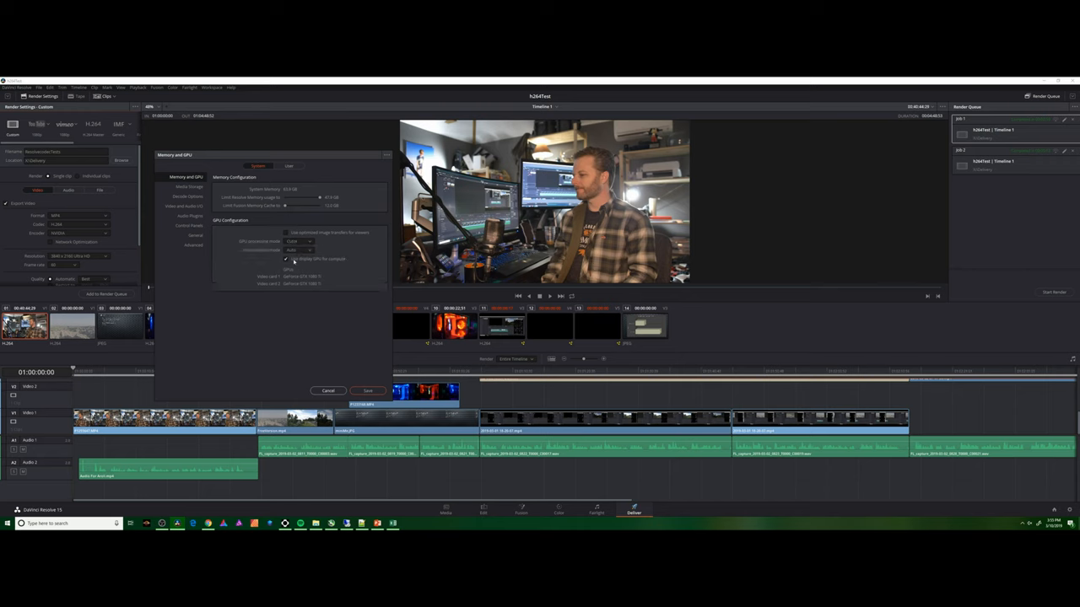
pyautogui.click(299, 249)
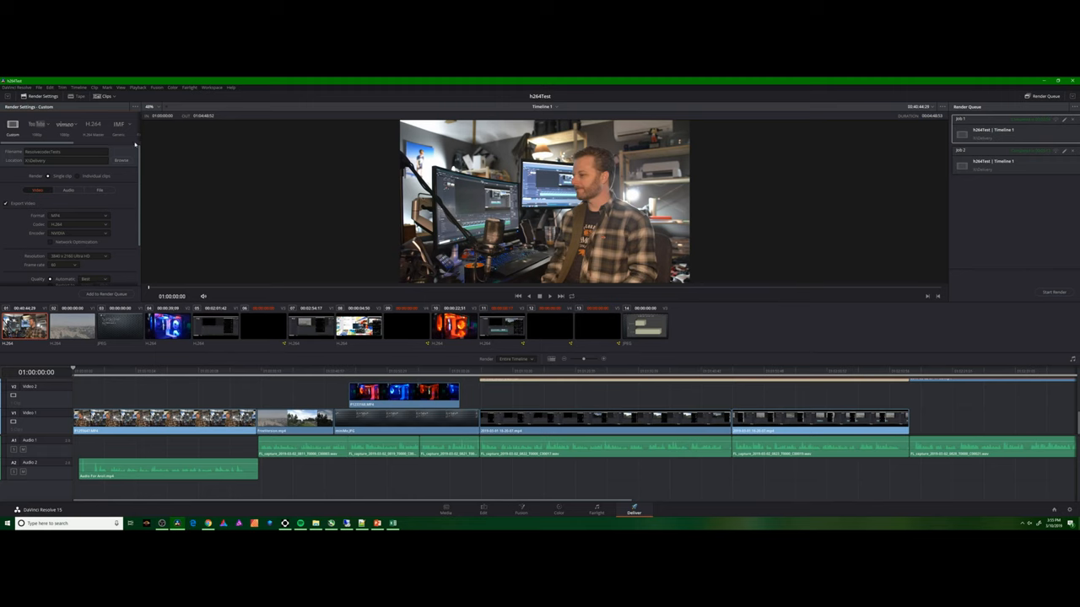
pyautogui.moveTo(57, 199)
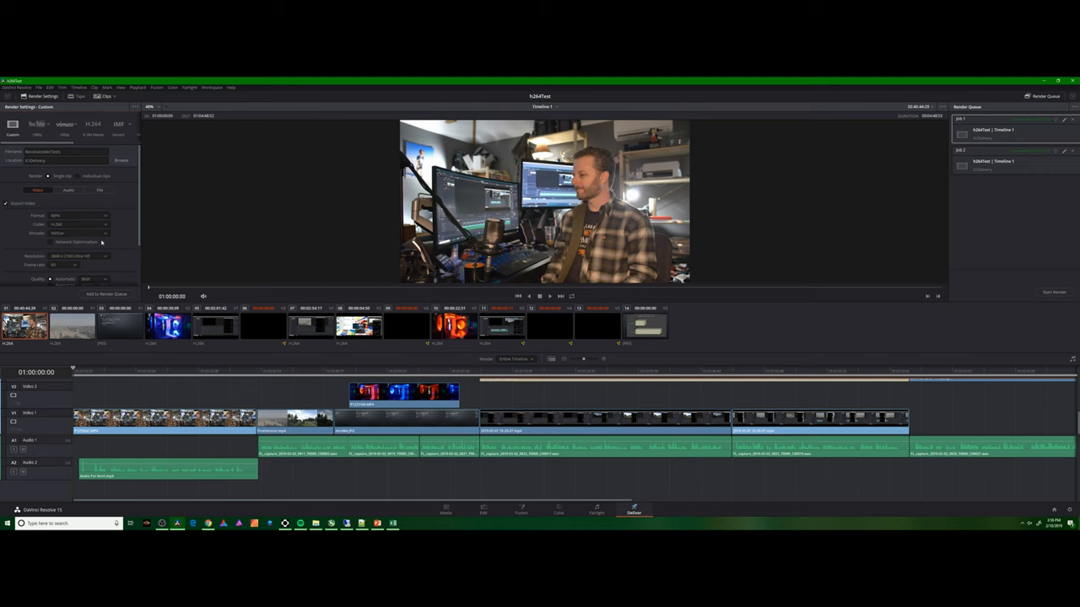
pyautogui.click(78, 233)
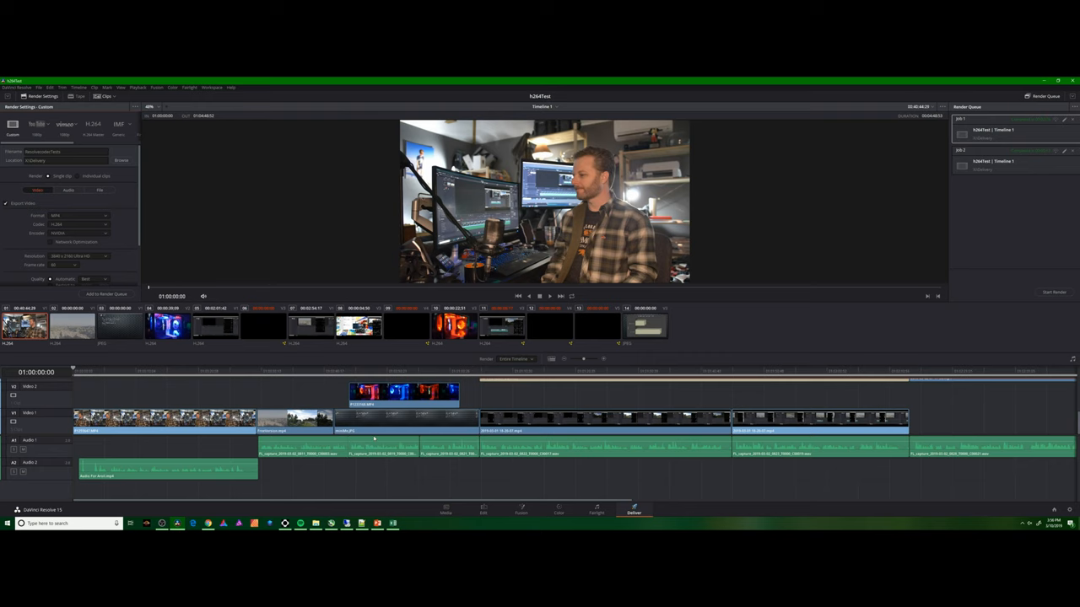
pyautogui.click(360, 523)
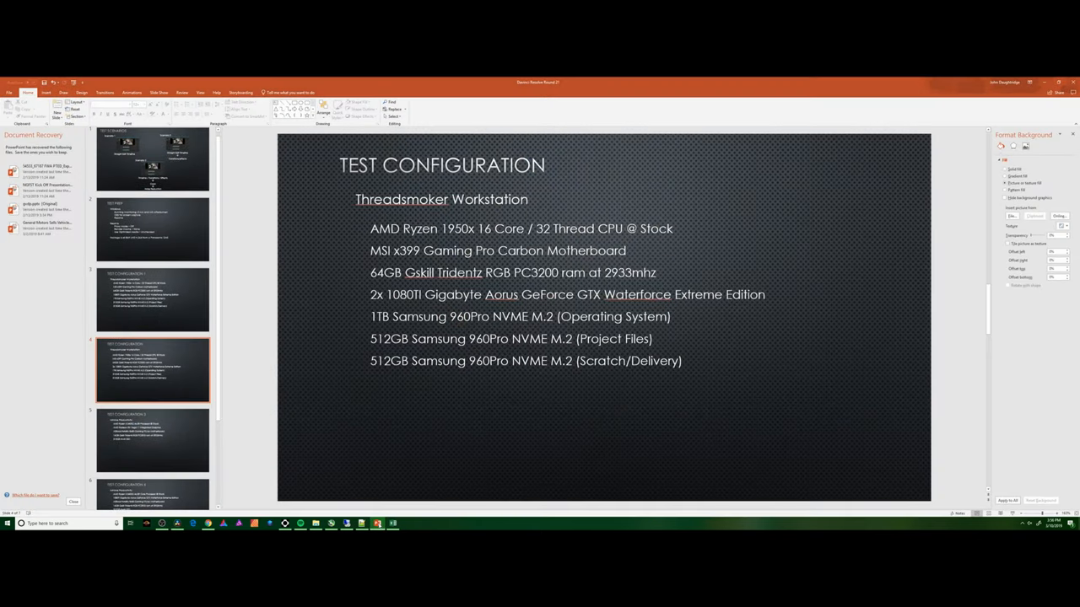
# Scroll PowerPoint to the Test Configuration slide listing Threadsmoker Workstation hardware
pyautogui.scroll(-3)
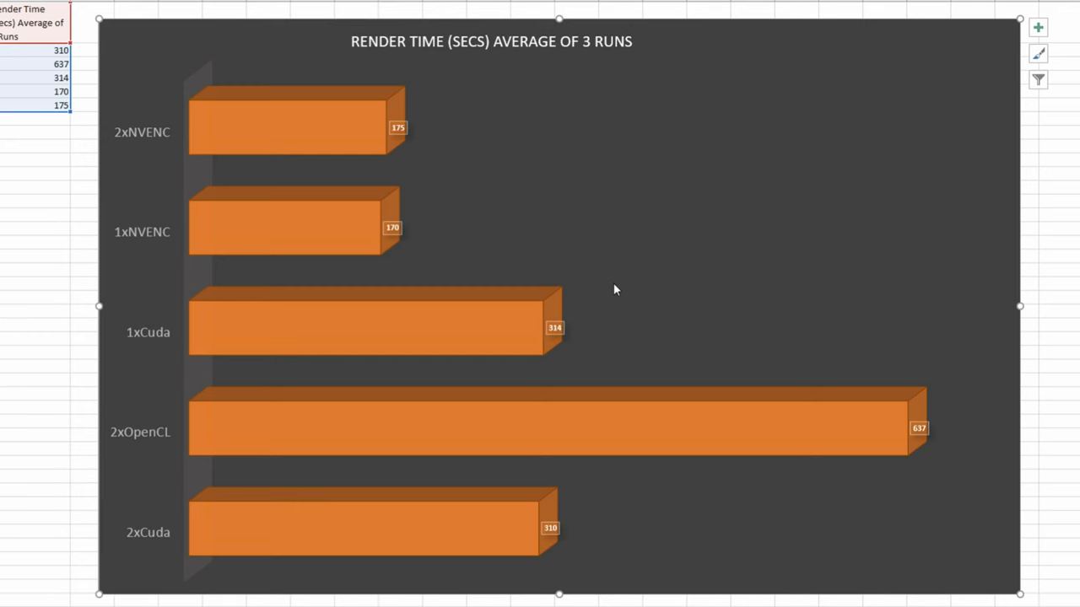
pyautogui.moveTo(615, 287)
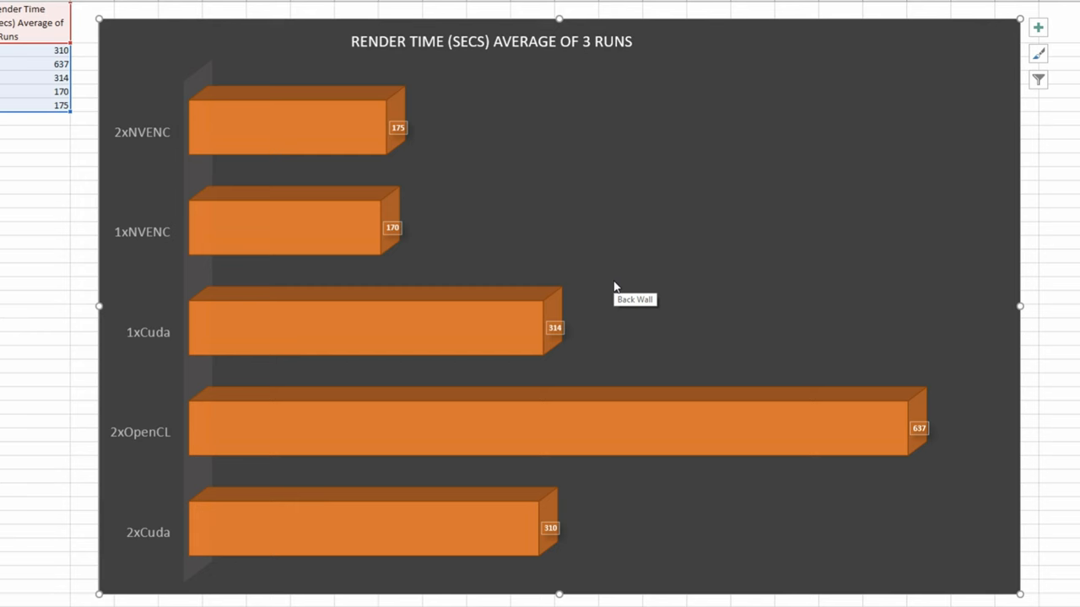
pyautogui.moveTo(628, 264)
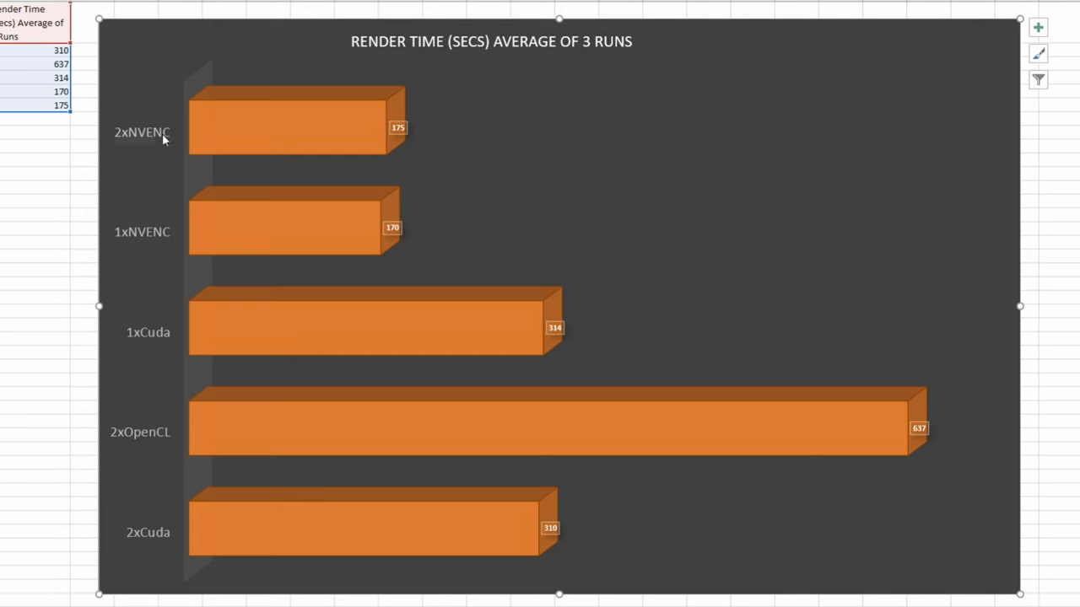
pyautogui.moveTo(312, 123)
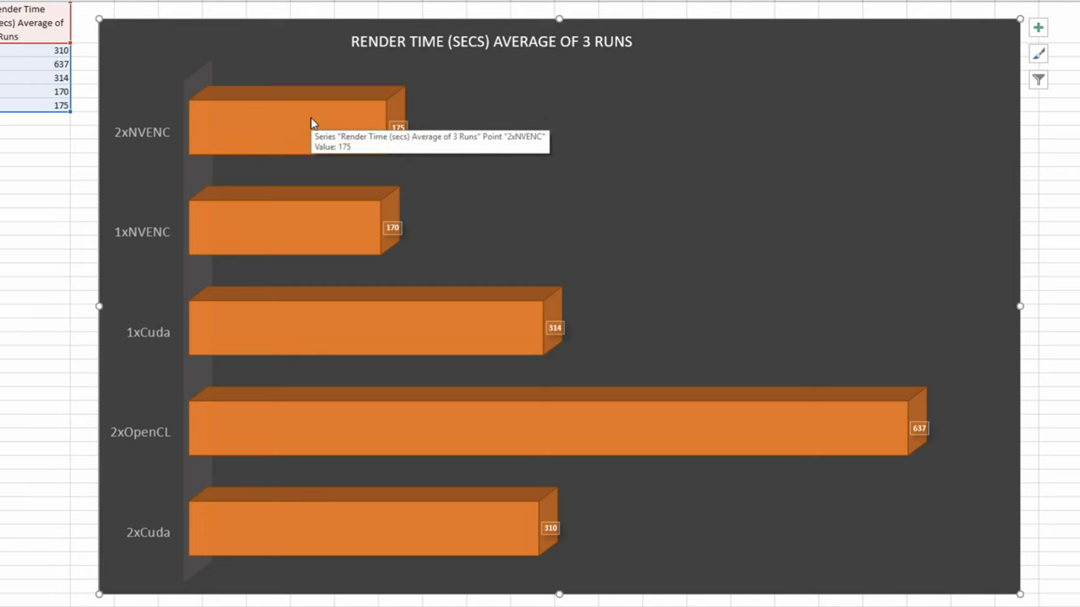
pyautogui.moveTo(151, 143)
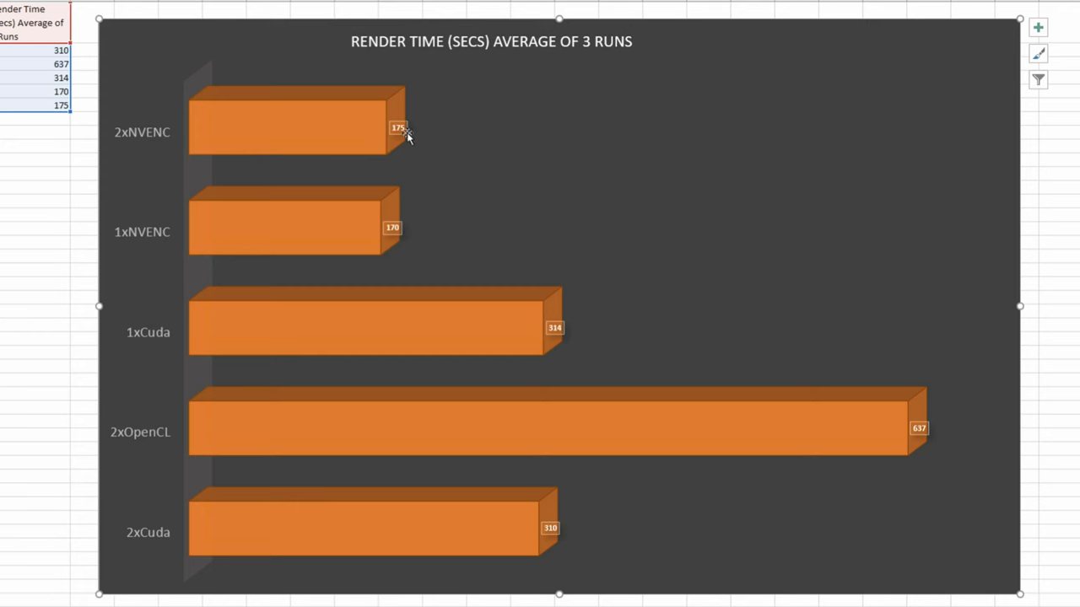
pyautogui.moveTo(405, 140)
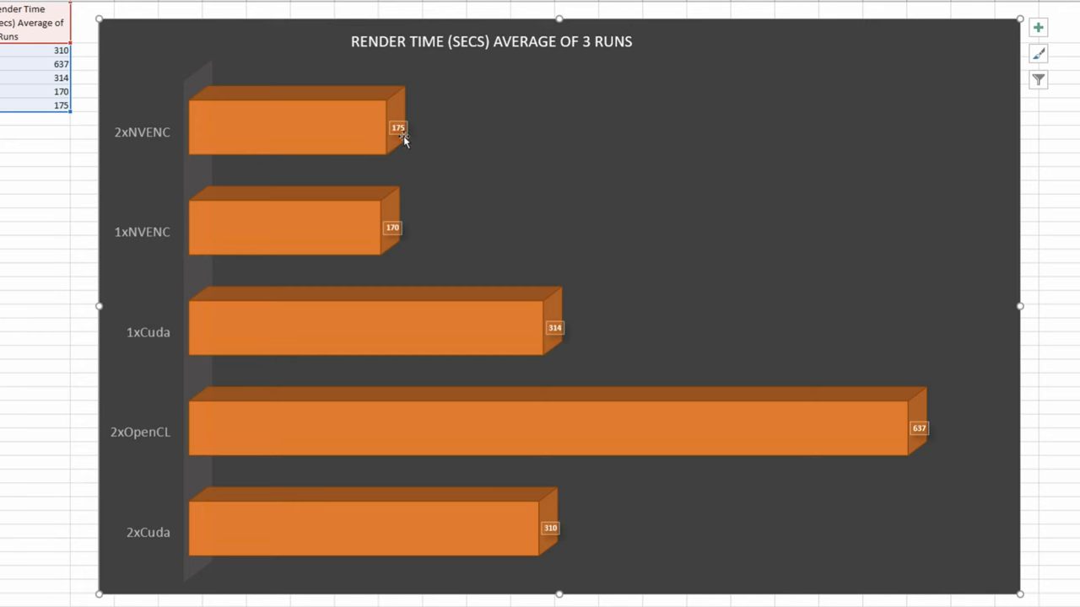
pyautogui.moveTo(398, 192)
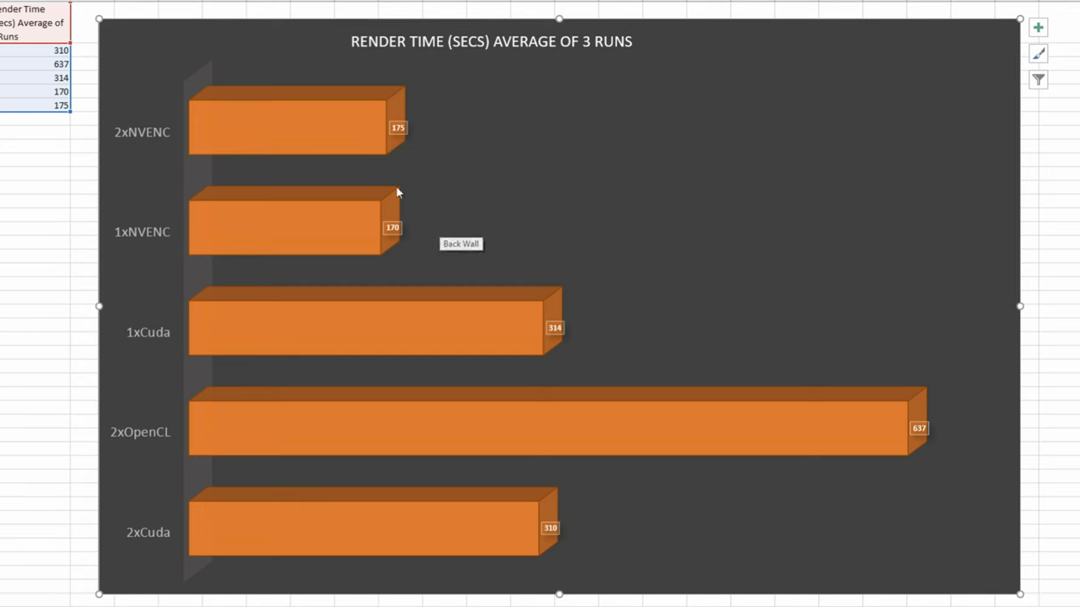
pyautogui.moveTo(390, 256)
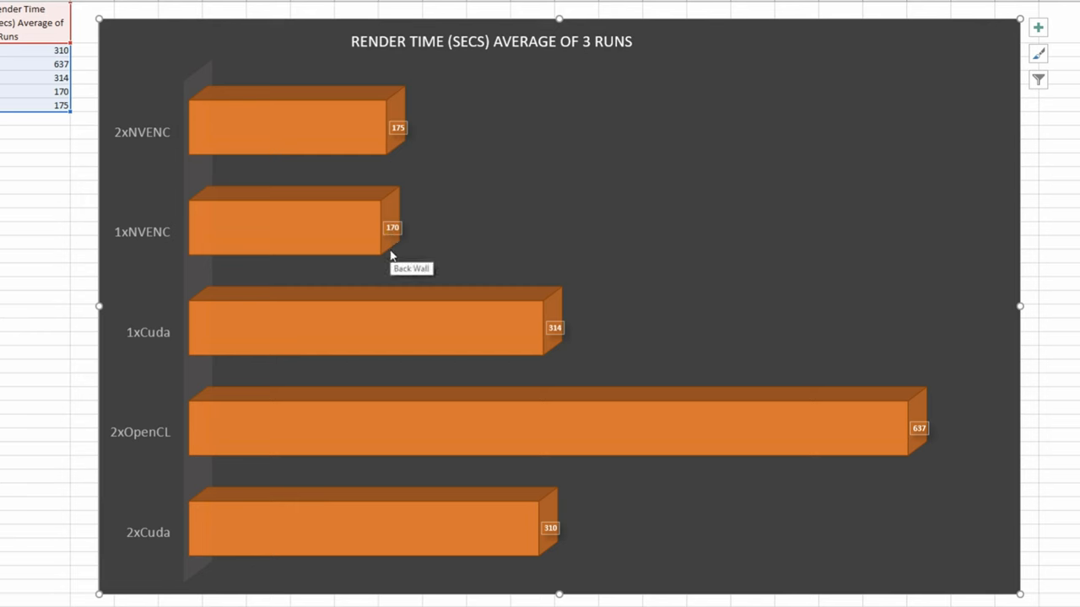
pyautogui.moveTo(590, 316)
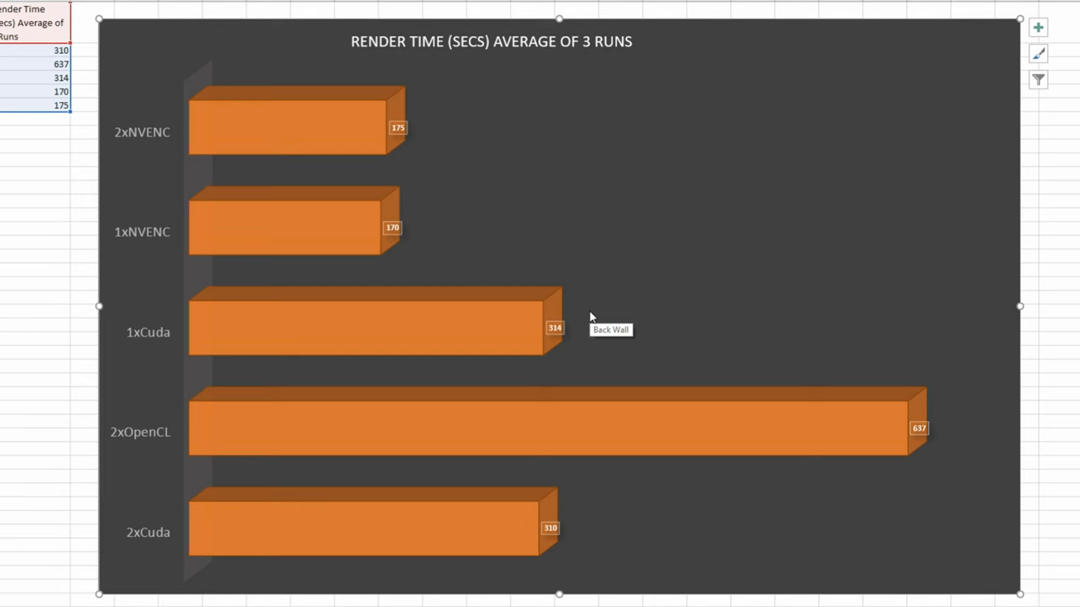
pyautogui.moveTo(544, 320)
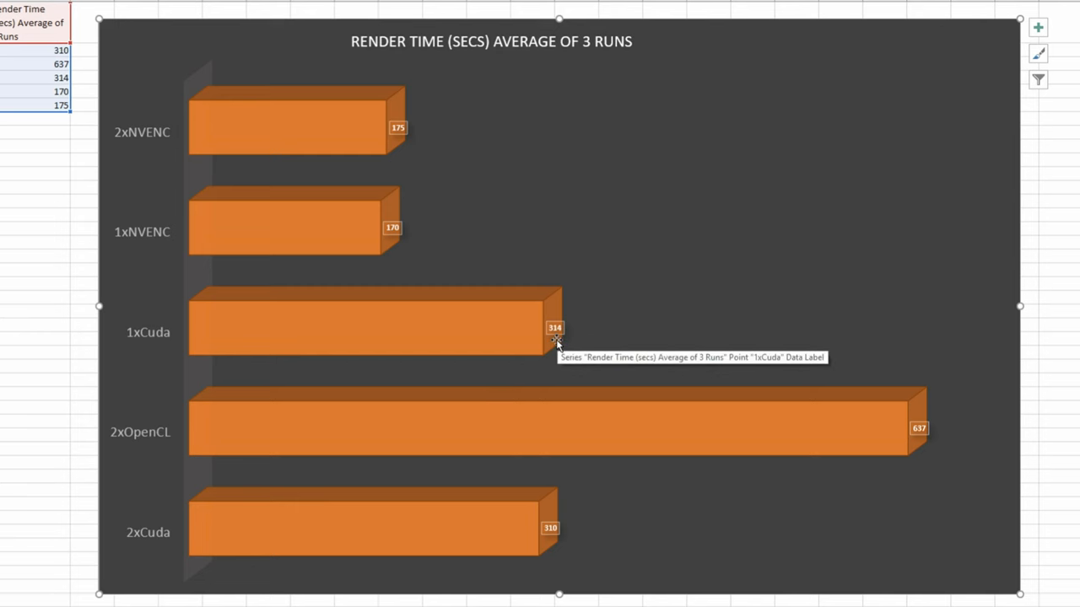
pyautogui.moveTo(141, 567)
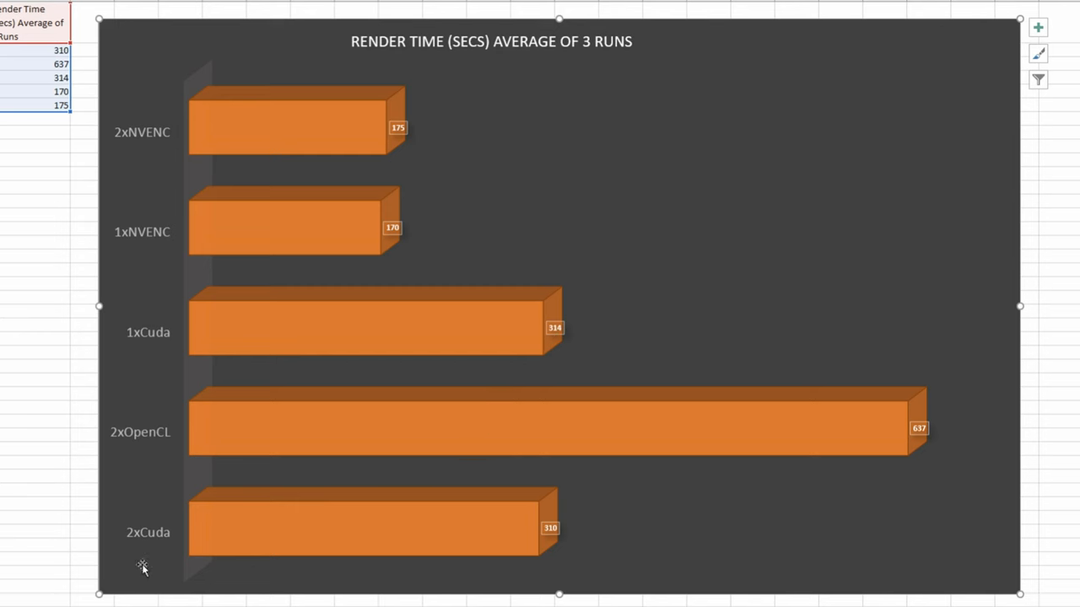
pyautogui.moveTo(556, 540)
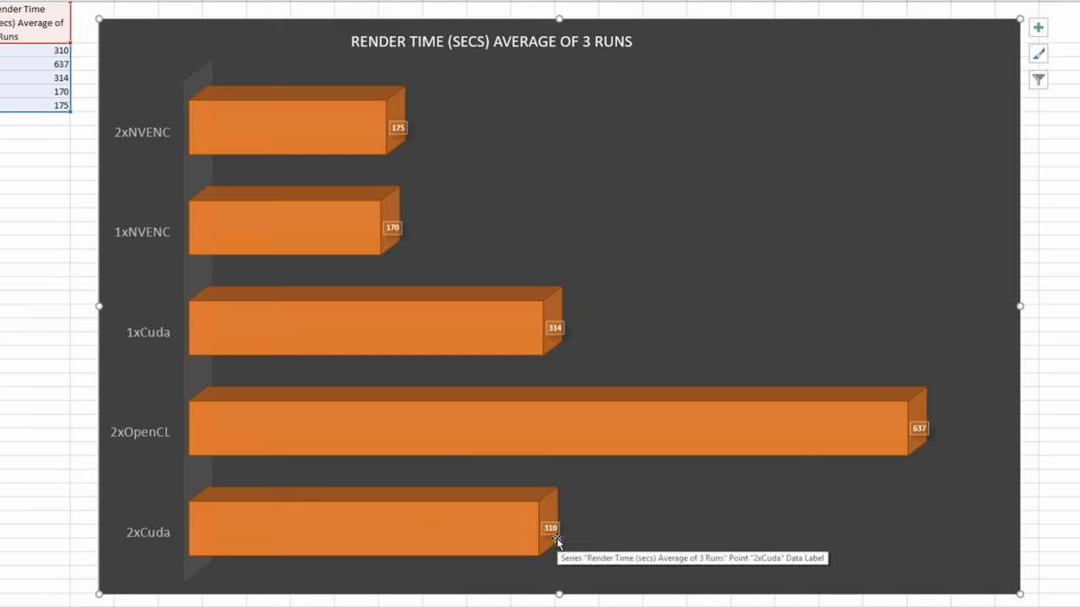
pyautogui.moveTo(150, 453)
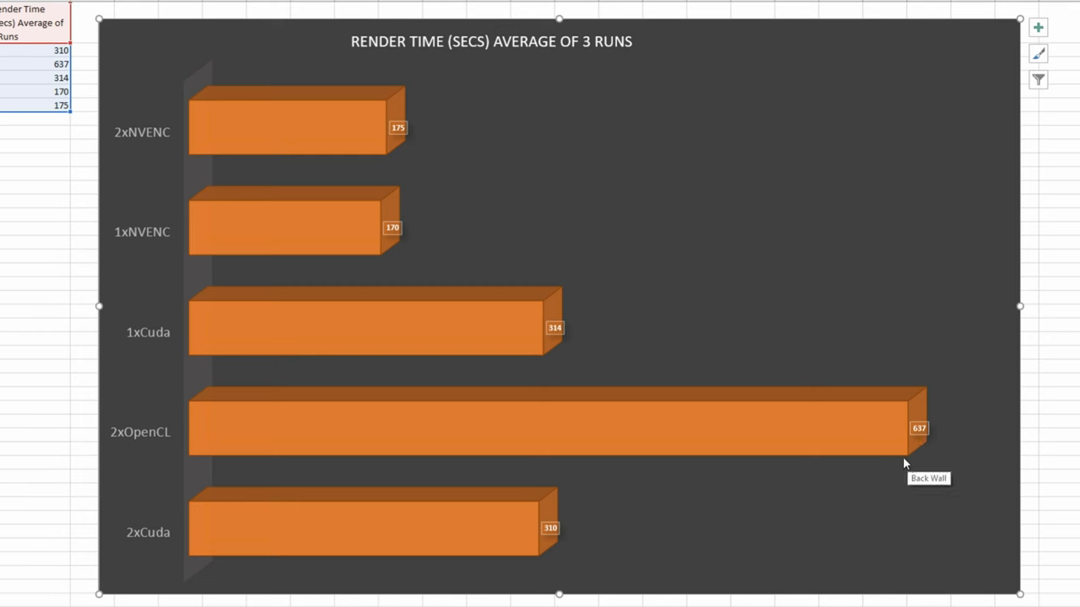
pyautogui.moveTo(374, 108)
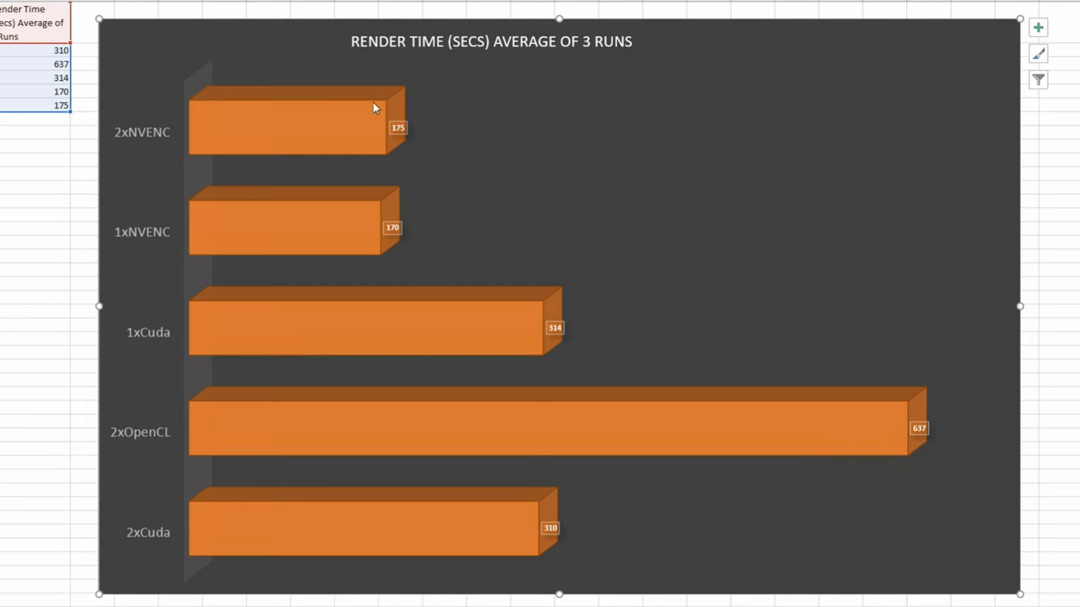
pyautogui.moveTo(354, 268)
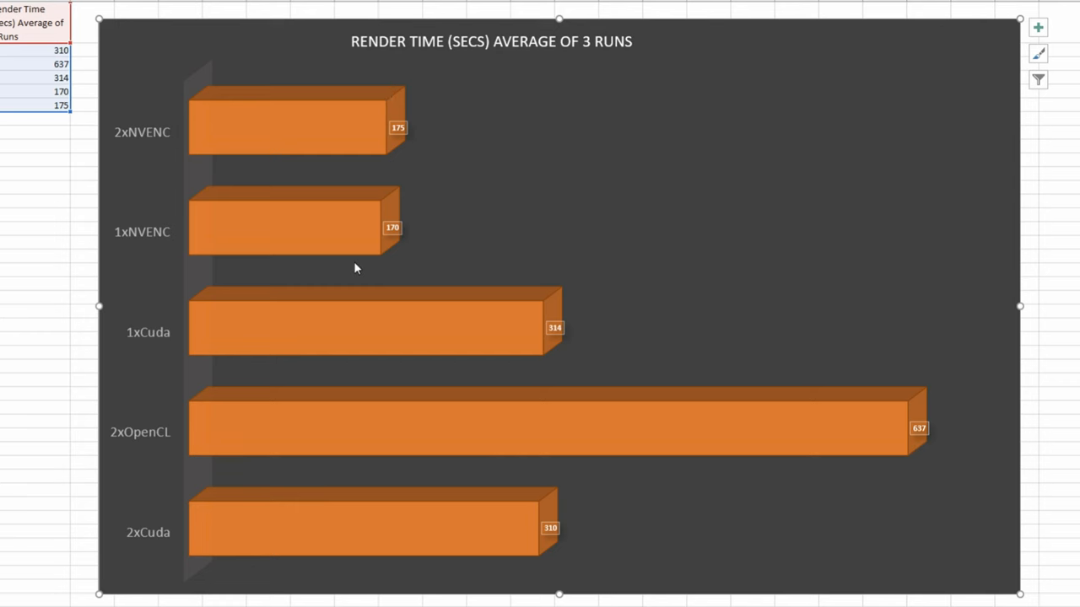
pyautogui.moveTo(354, 269)
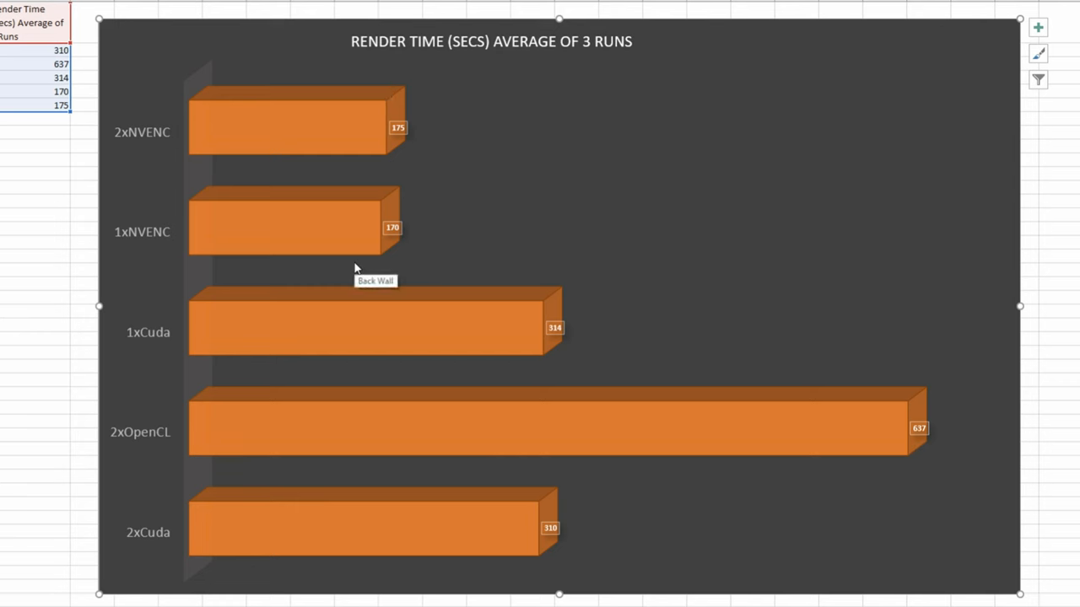